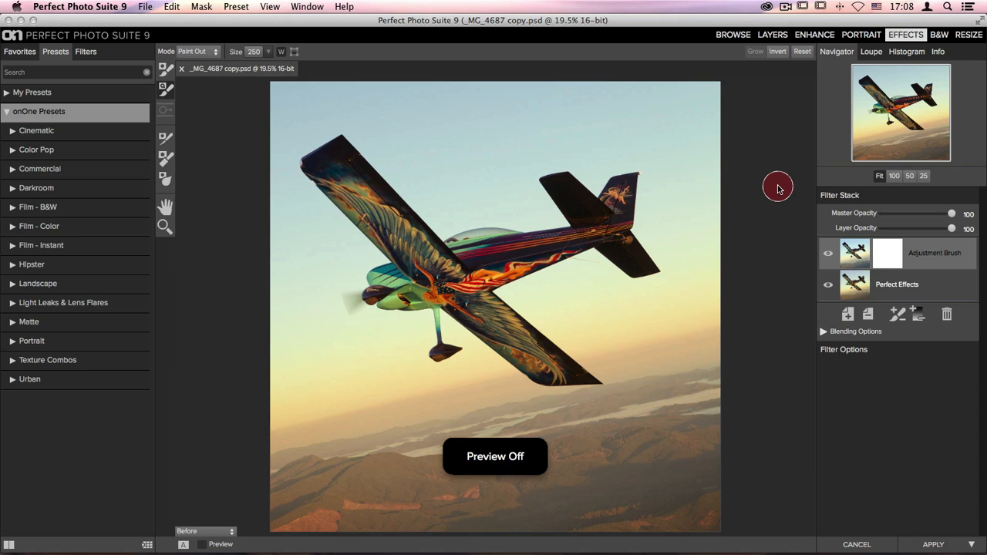
Turn the effect preview back on so the bluer sky and greener terrain show
click(200, 543)
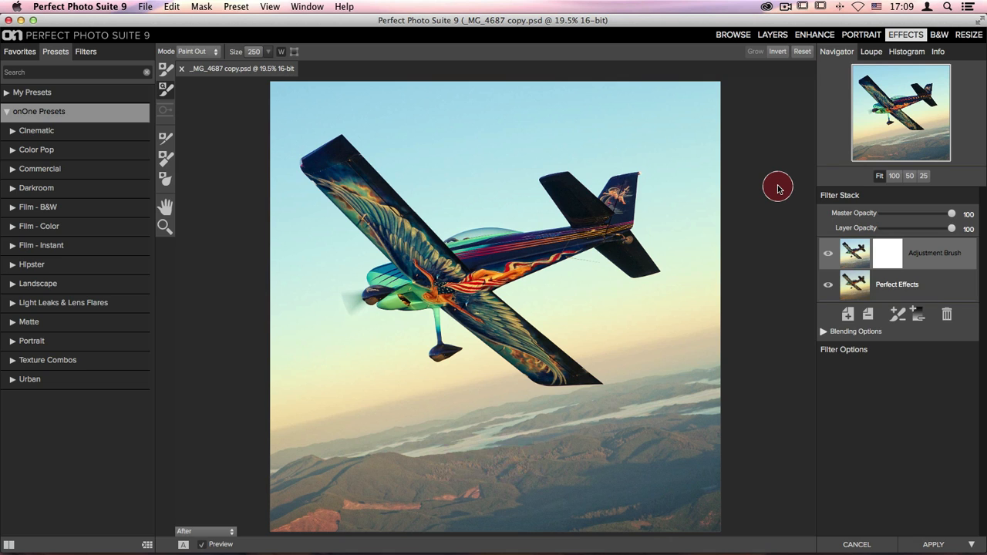
mouse_move(165, 88)
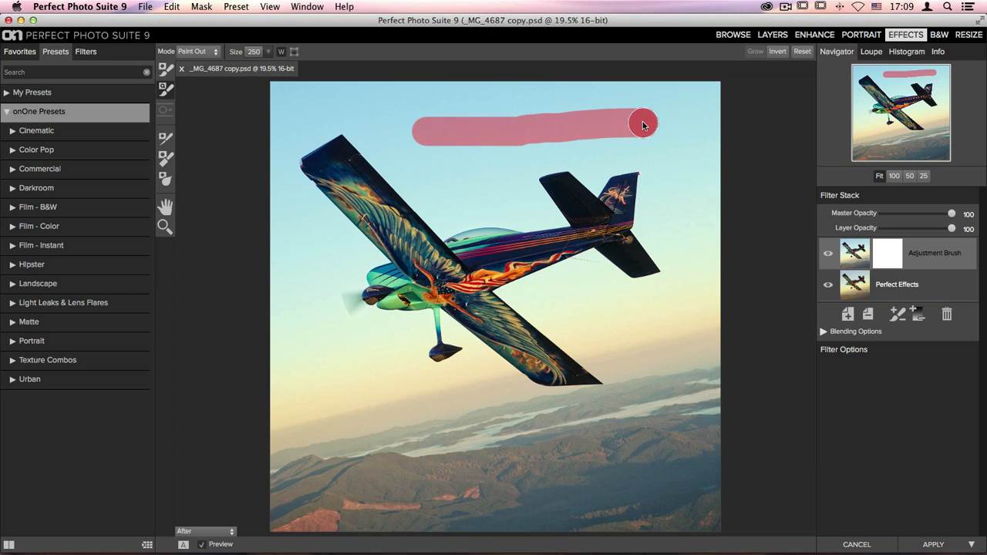
Paint Quick Mask strokes across the sky above and beside the plane to mask out the background
drag(645, 123, 665, 444)
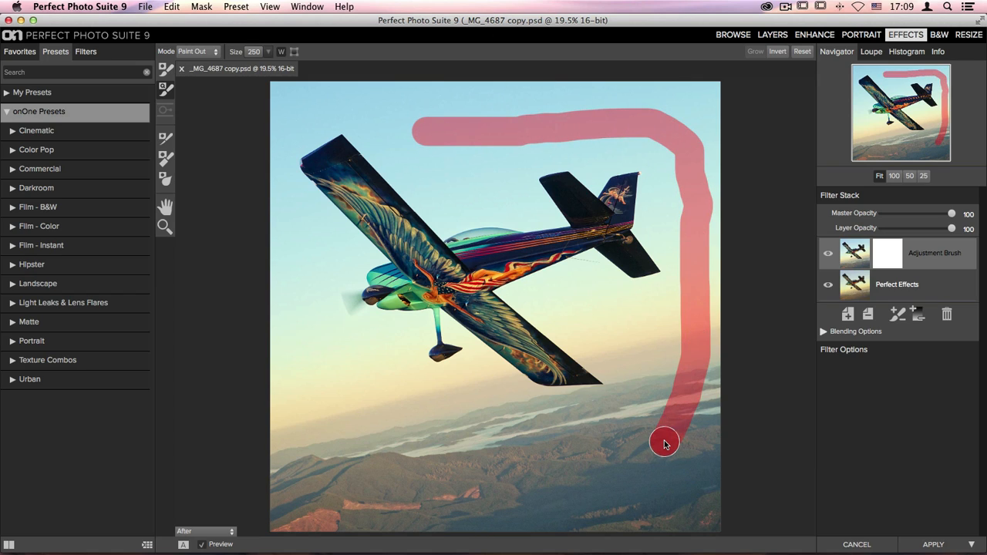
drag(664, 444, 299, 278)
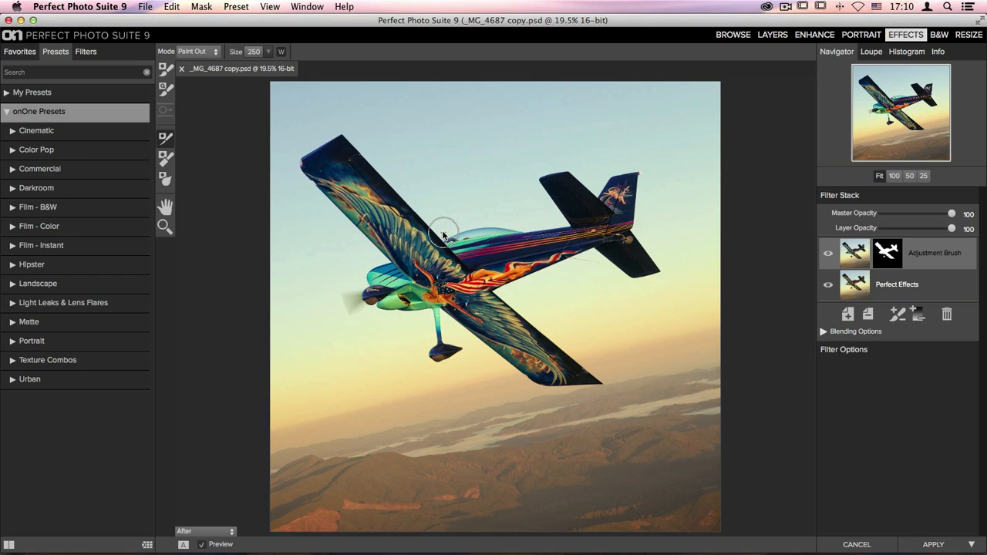
mouse_move(448, 235)
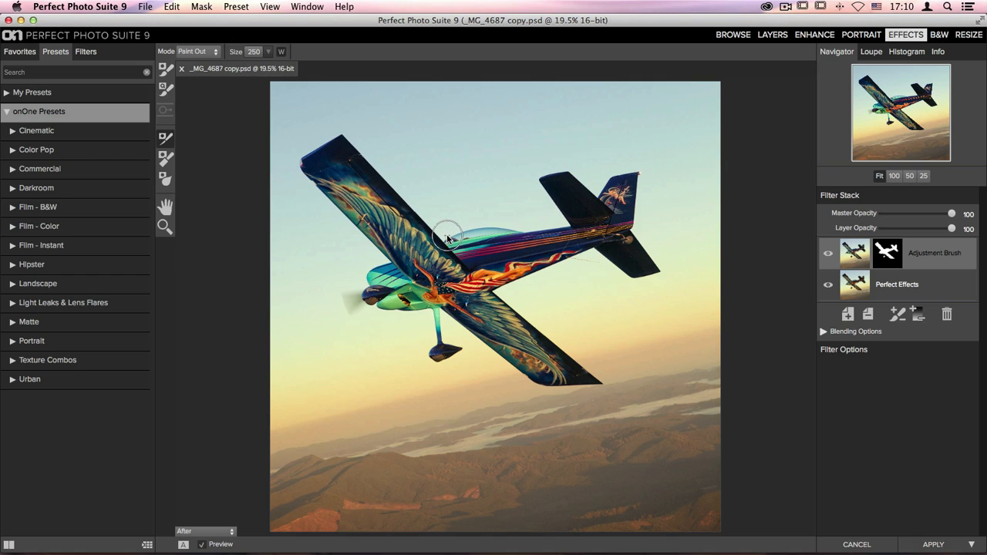
mouse_move(450, 254)
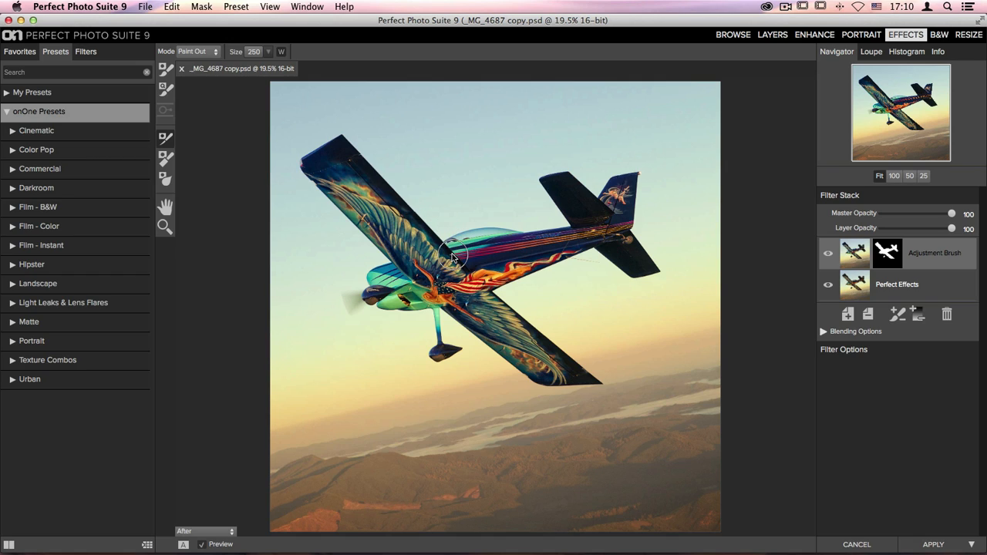
mouse_move(497, 215)
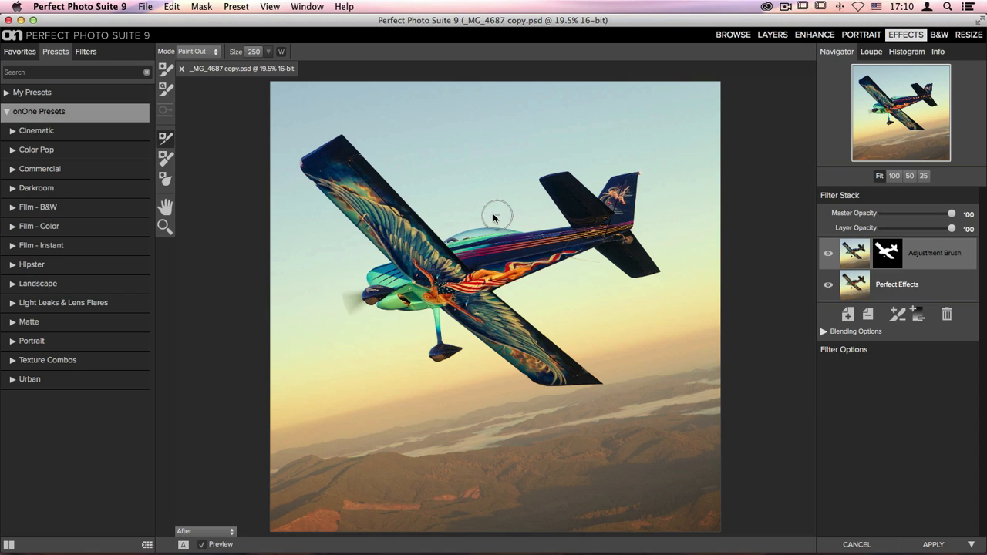
mouse_move(532, 235)
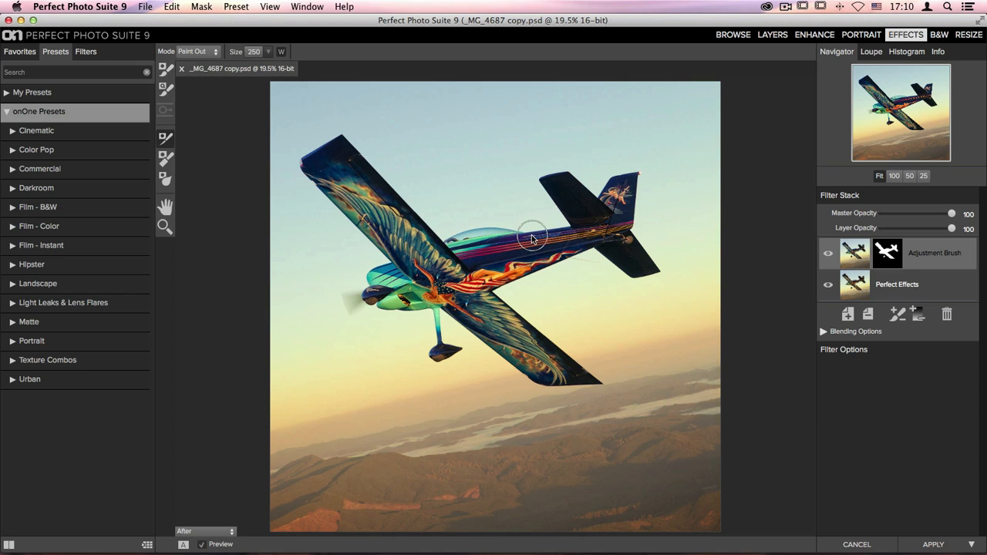
mouse_move(537, 235)
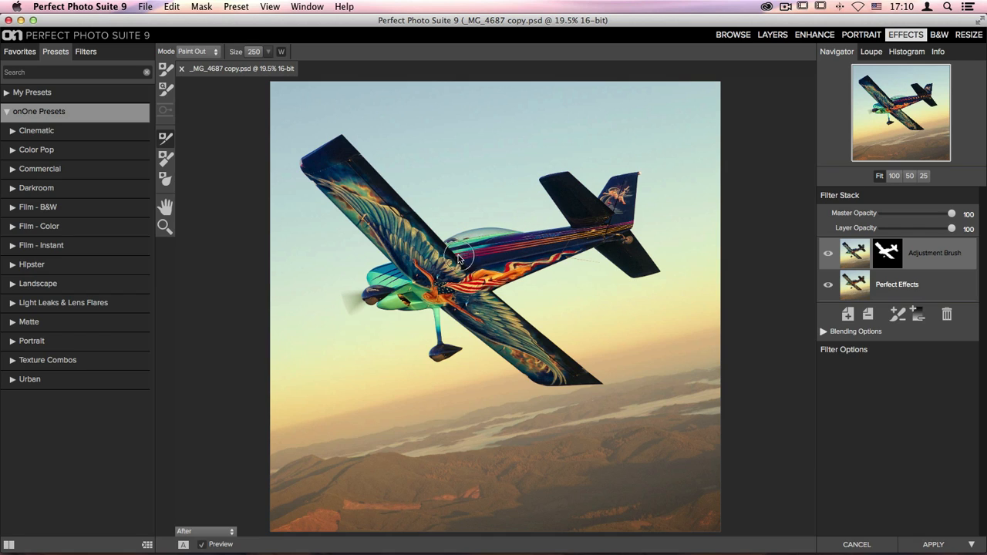
mouse_move(512, 248)
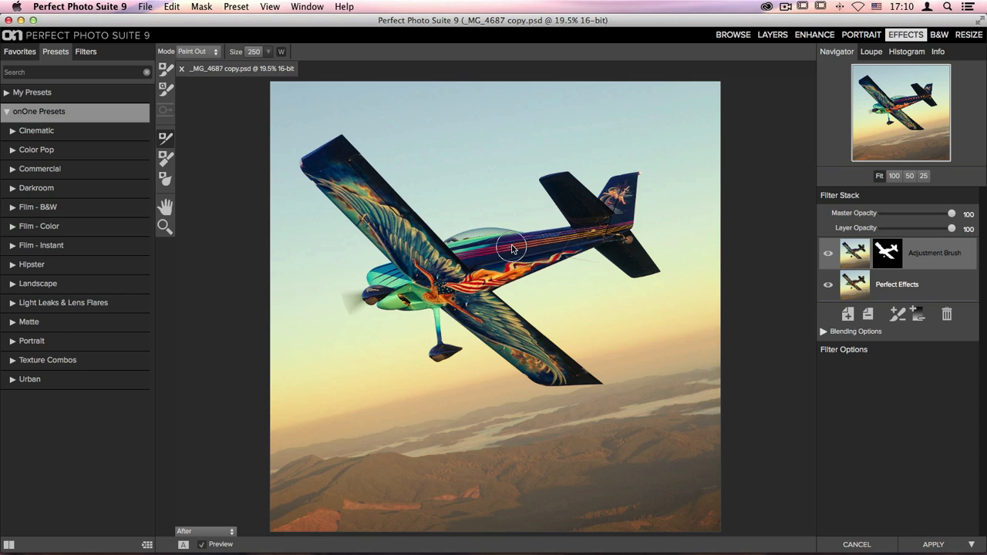
mouse_move(547, 243)
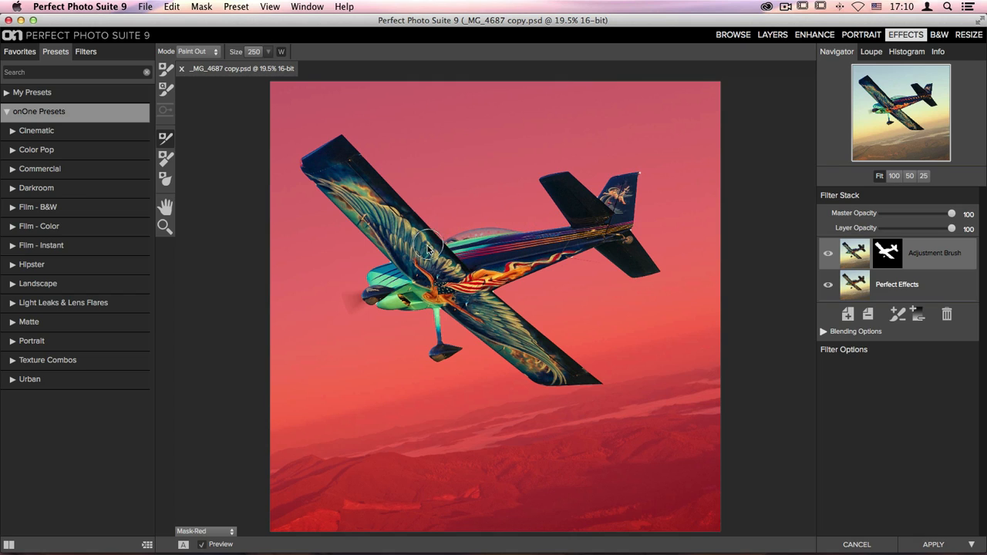
mouse_move(503, 260)
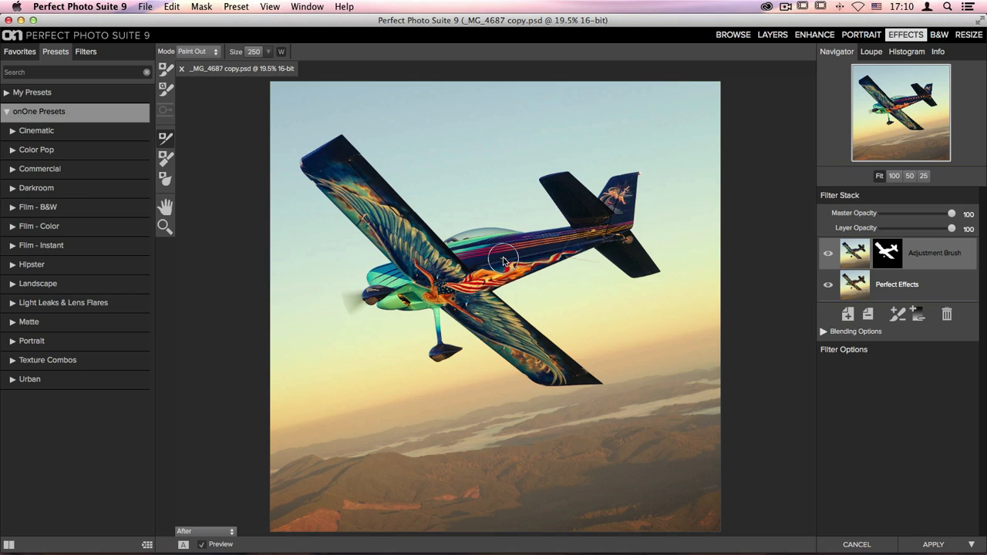
mouse_move(779, 333)
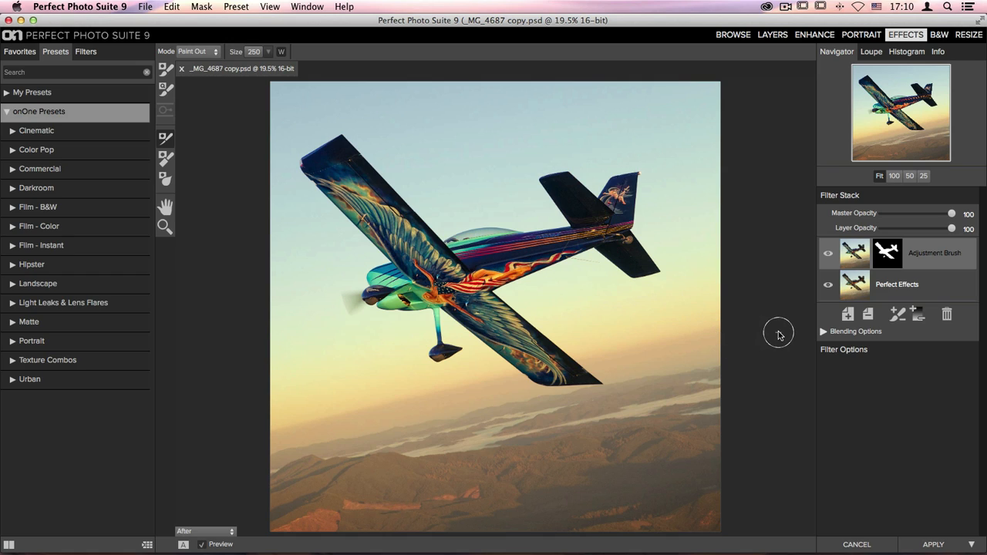